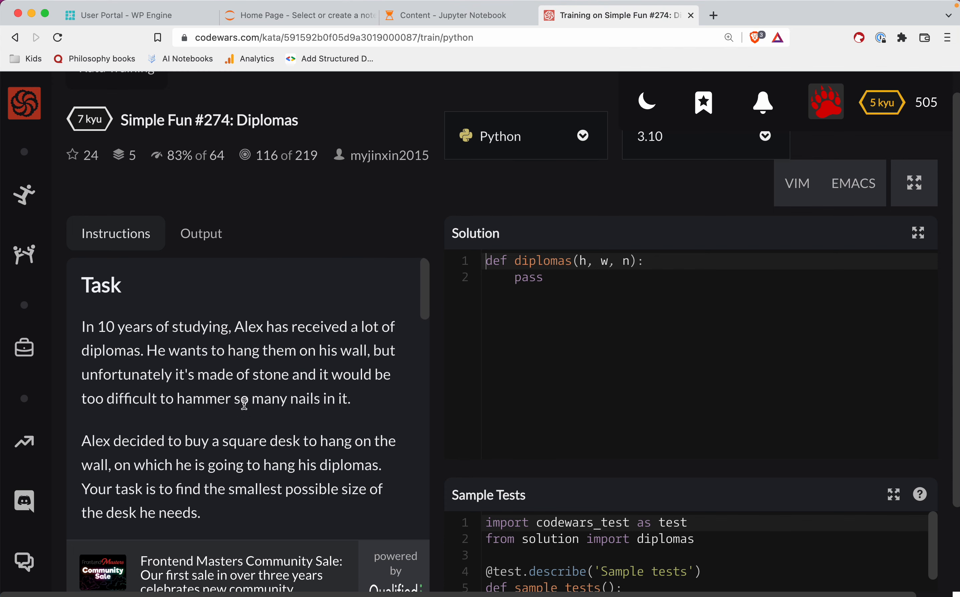
mouse_move(249, 144)
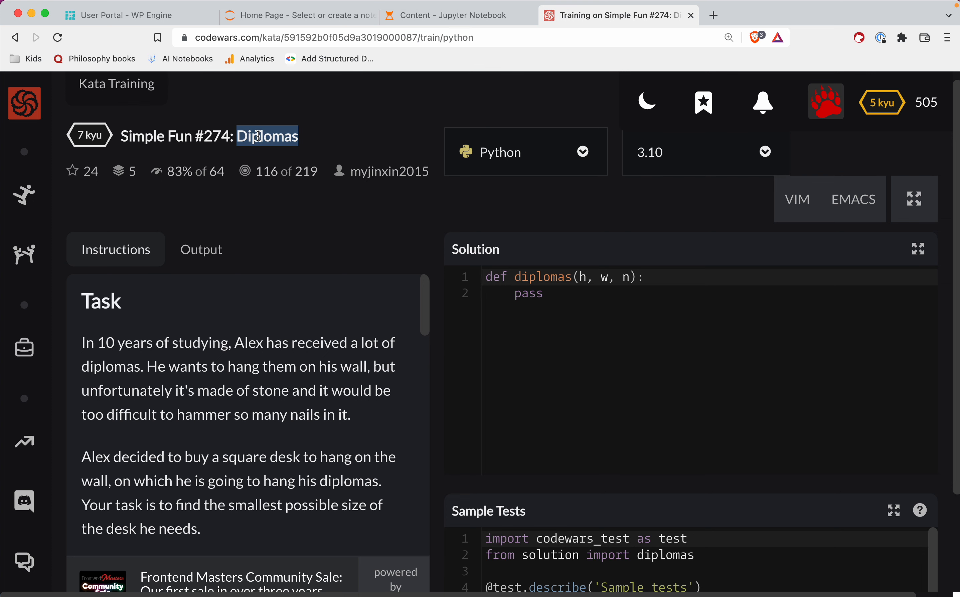
mouse_move(310, 244)
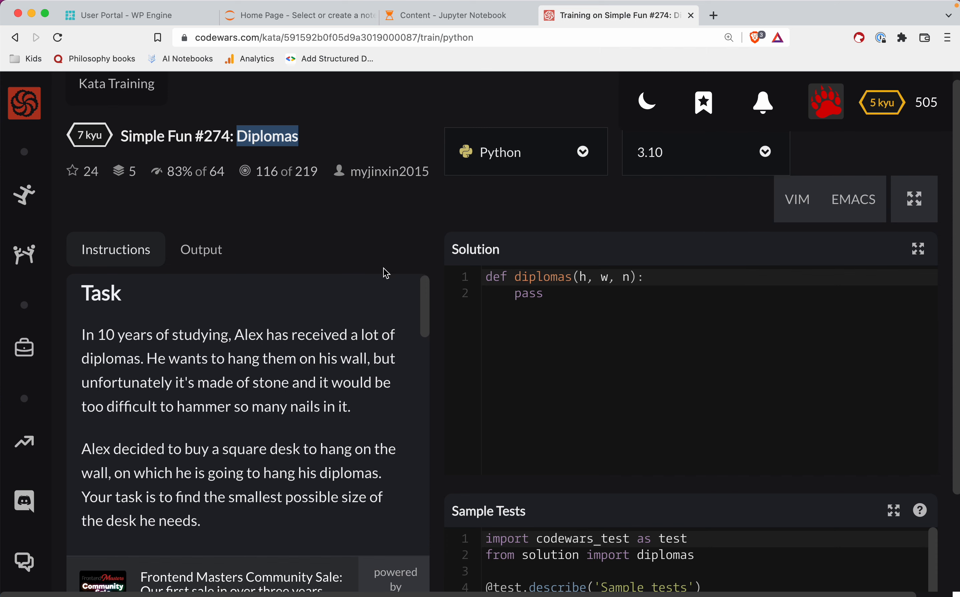
Scroll through the kata description and highlight the first sample test's arguments.
scroll(down, 3)
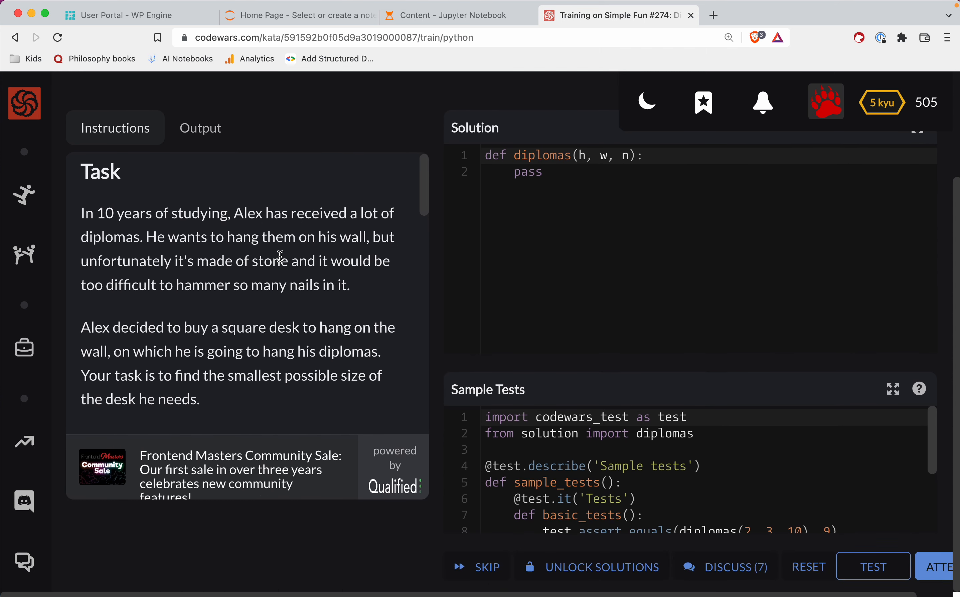
scroll(down, 3)
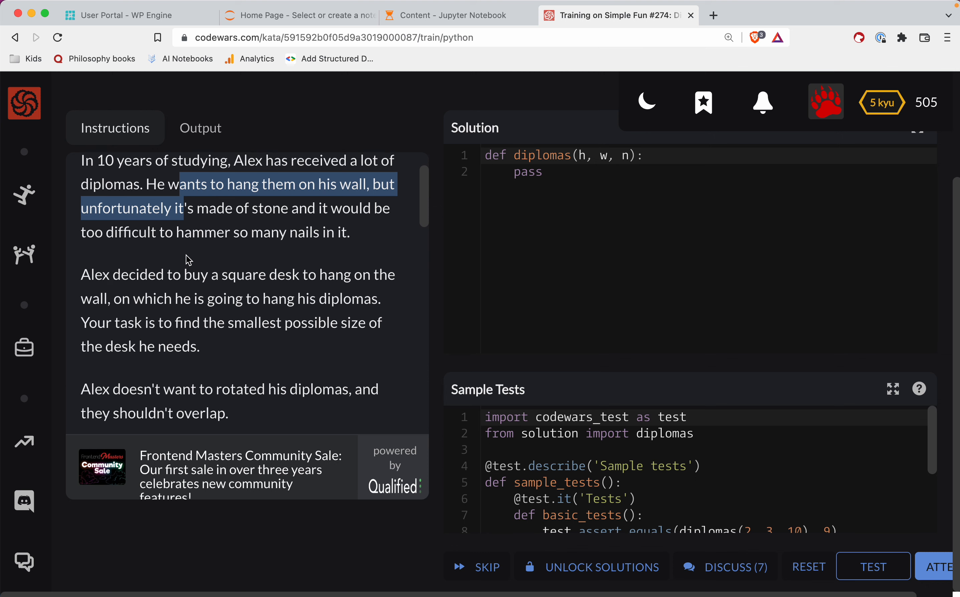
scroll(down, 3)
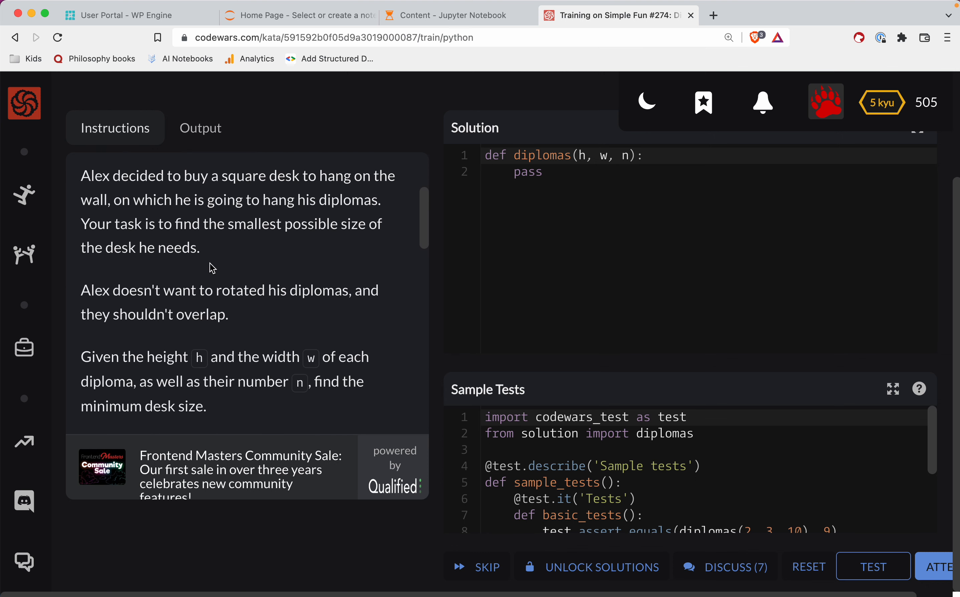
scroll(down, 3)
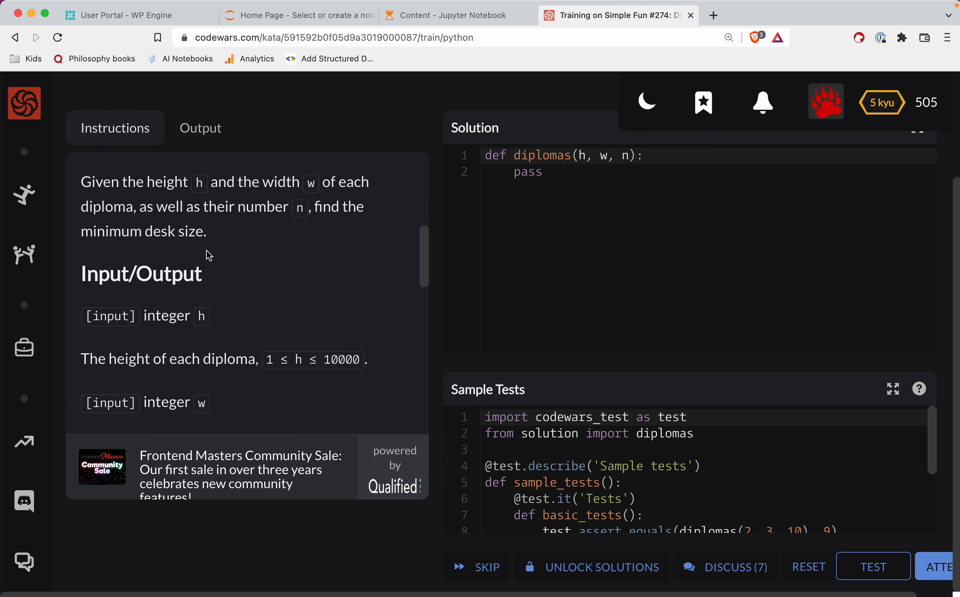
scroll(down, 3)
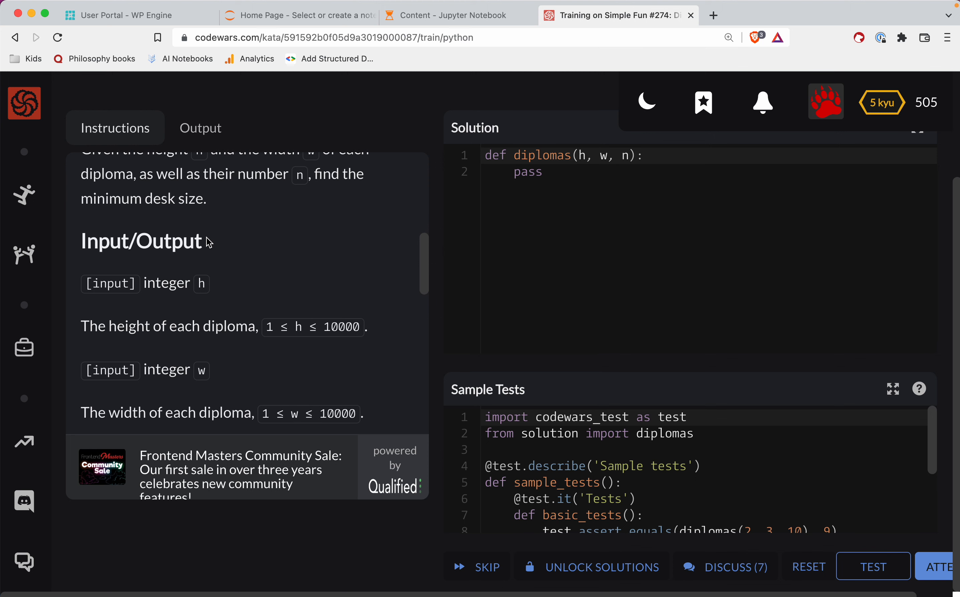
scroll(down, 3)
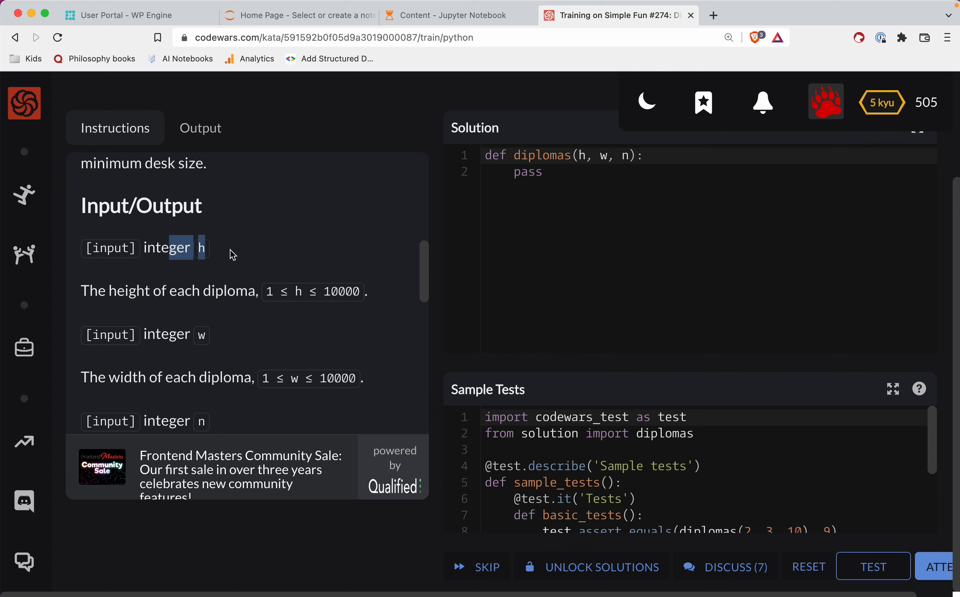
mouse_move(162, 377)
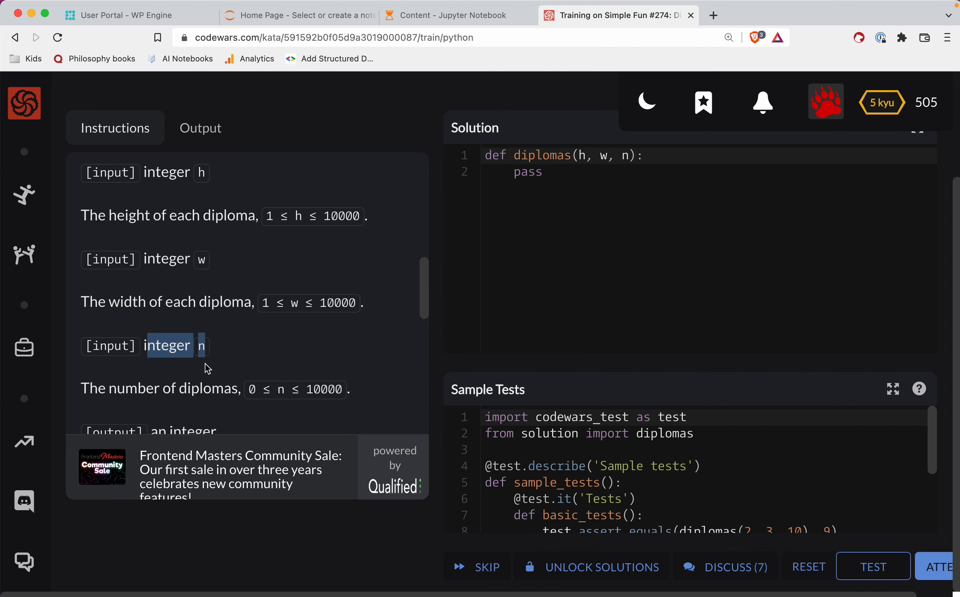
scroll(down, 3)
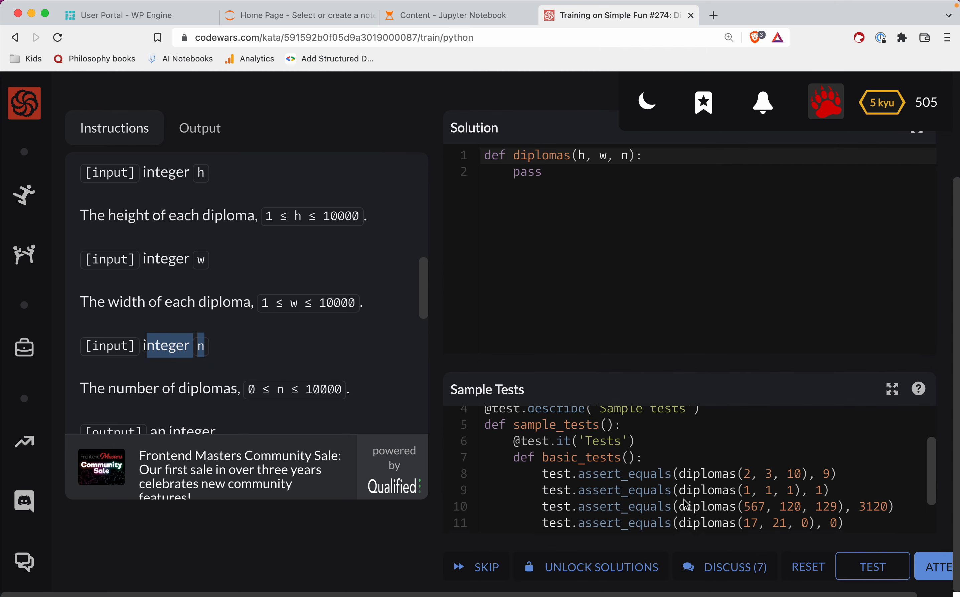
scroll(down, 3)
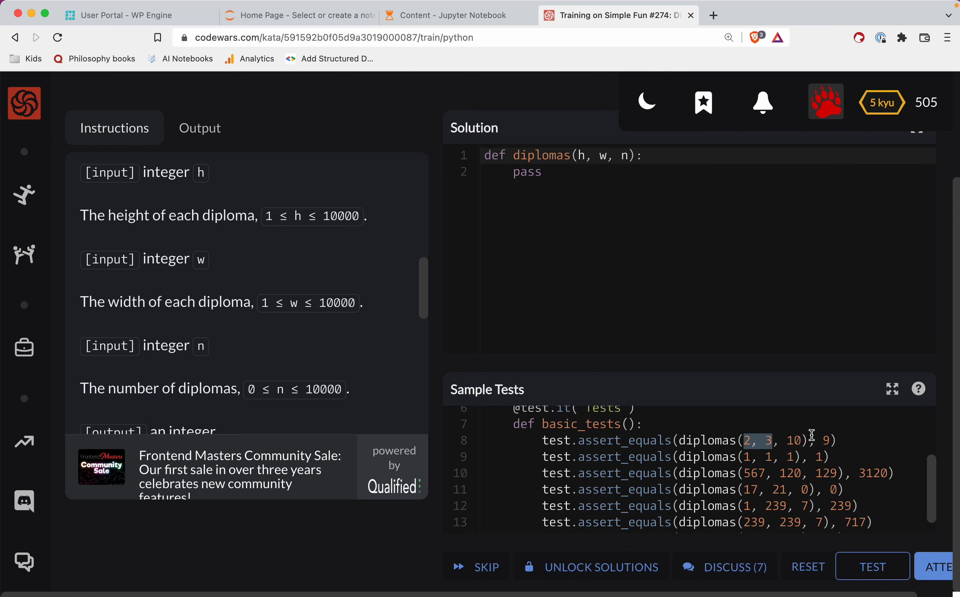
click(829, 440)
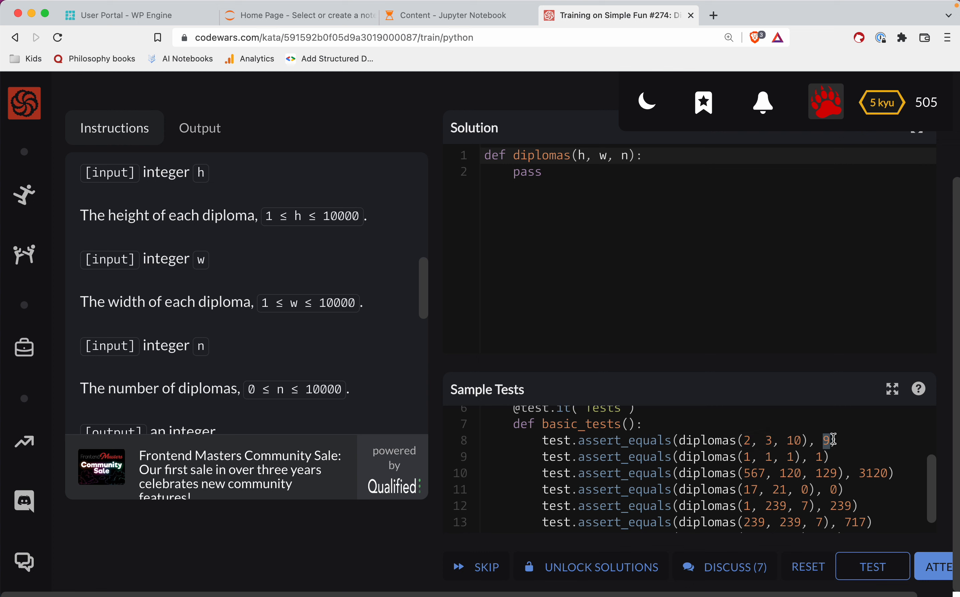
mouse_move(807, 489)
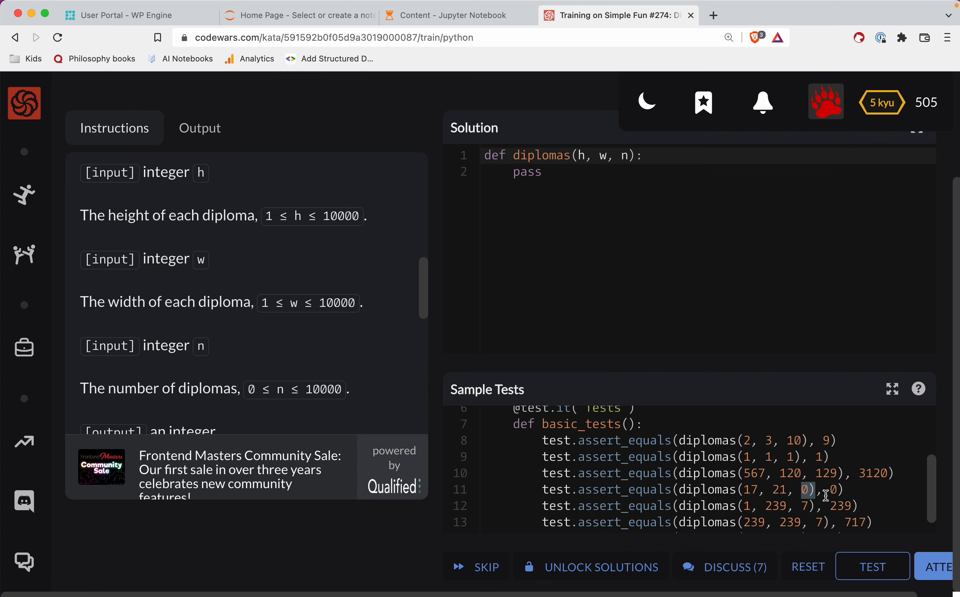
mouse_move(626, 170)
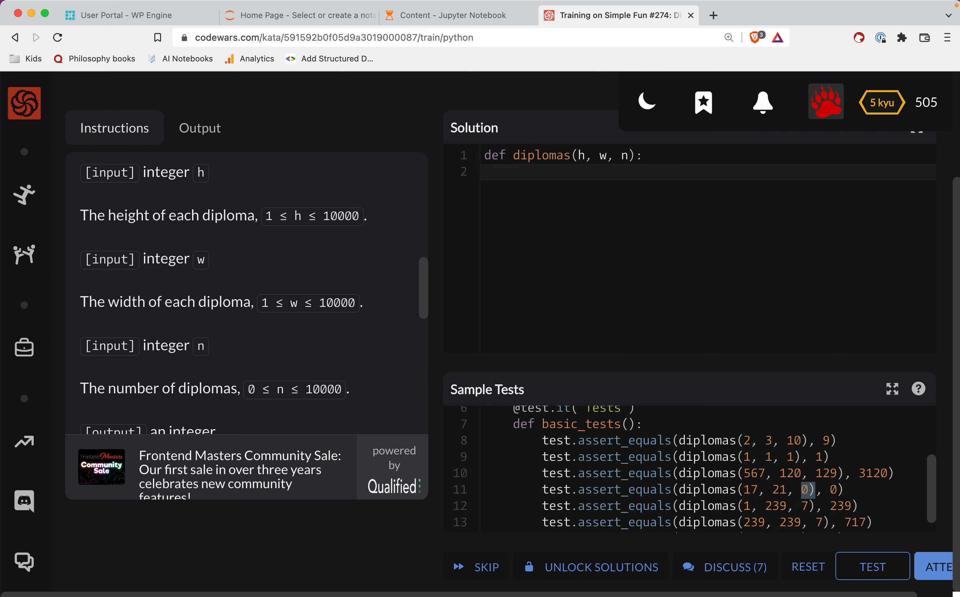
Add 'if n == 0: return 0' as the first line of the diplomas function body.
click(515, 171)
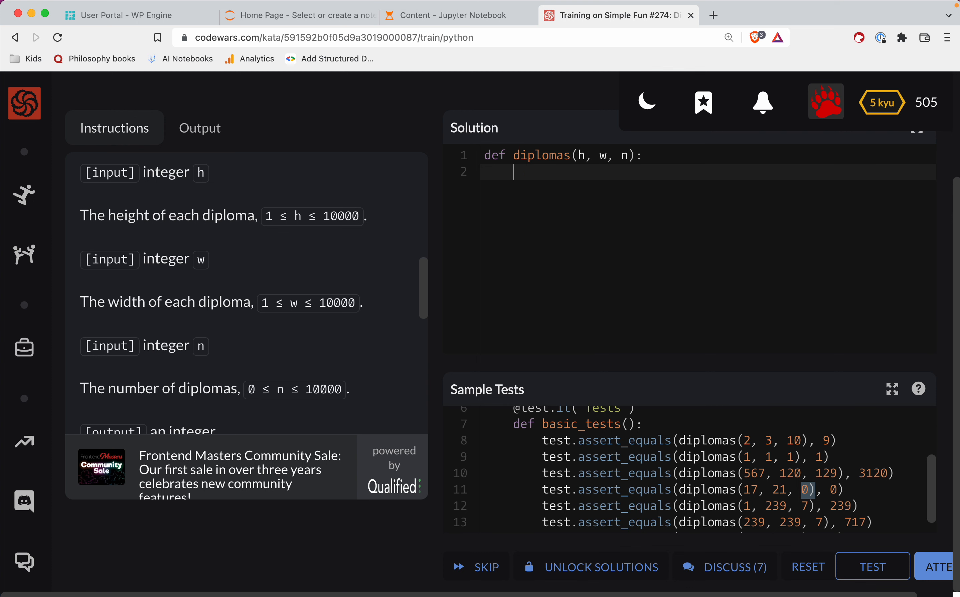
text(if n == 0)
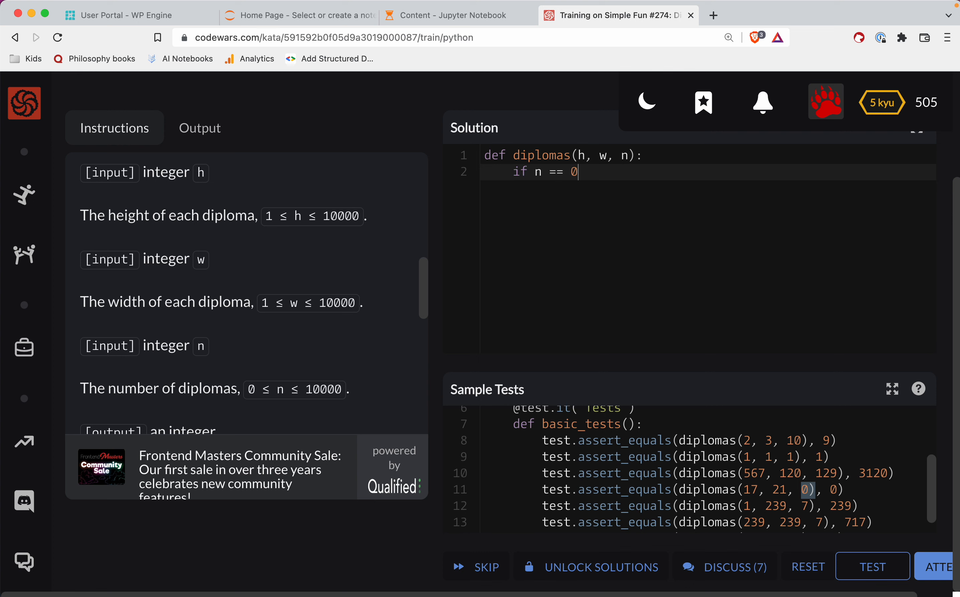
text(: return 0)
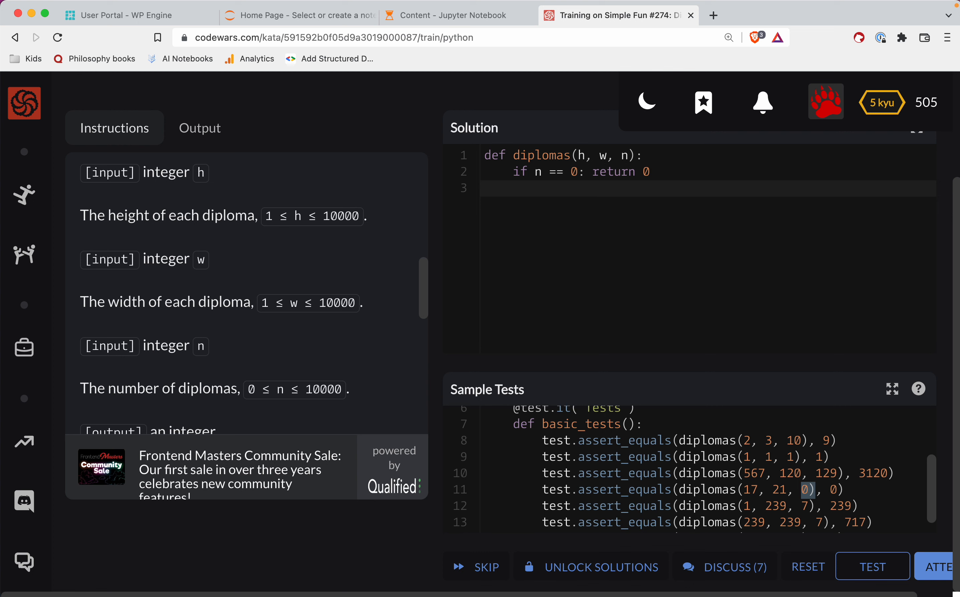
click(516, 189)
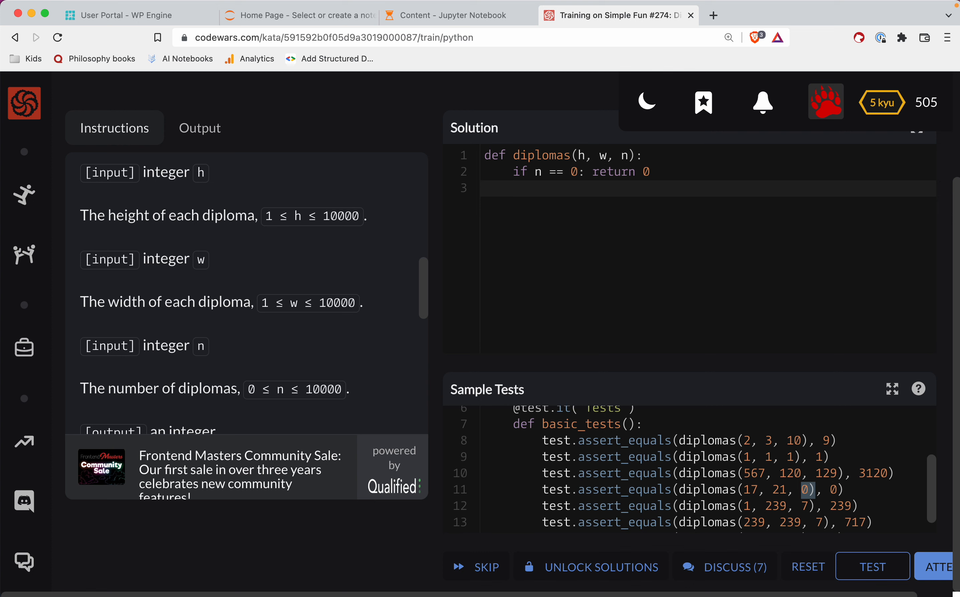
Replace a started for loop with 'while True:' and set 'side = 1' above it.
text(for)
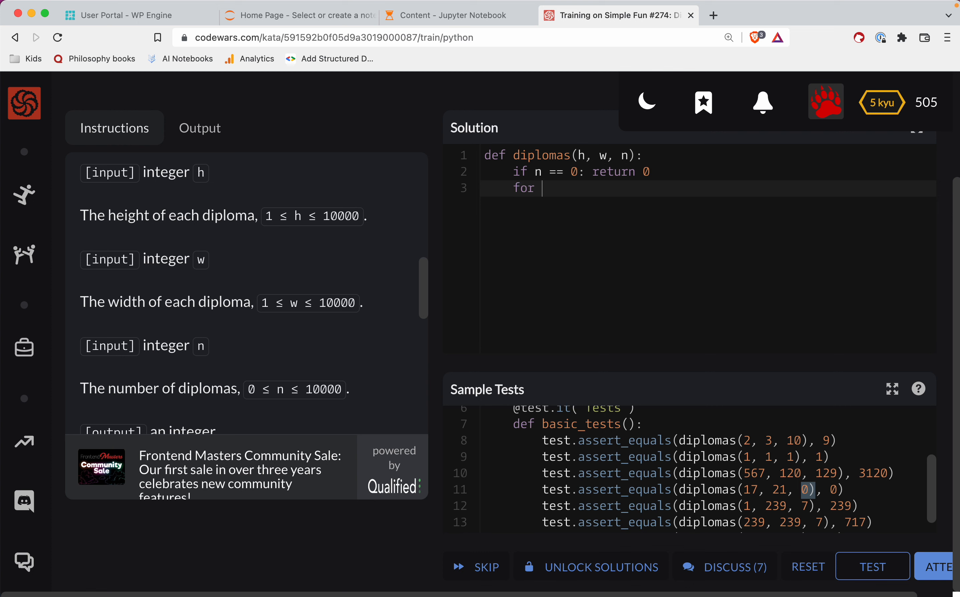
key(Backspace)
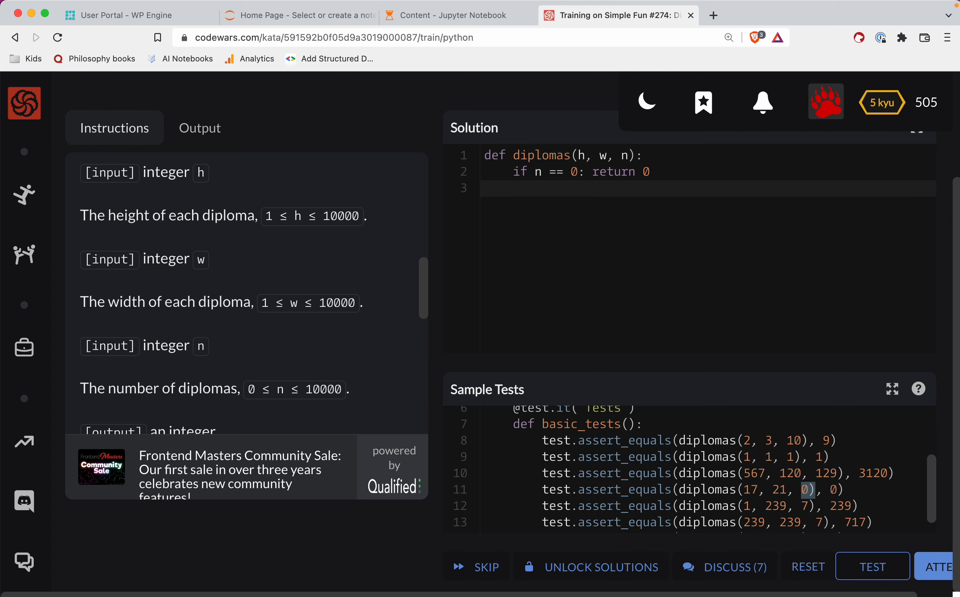
text(while)
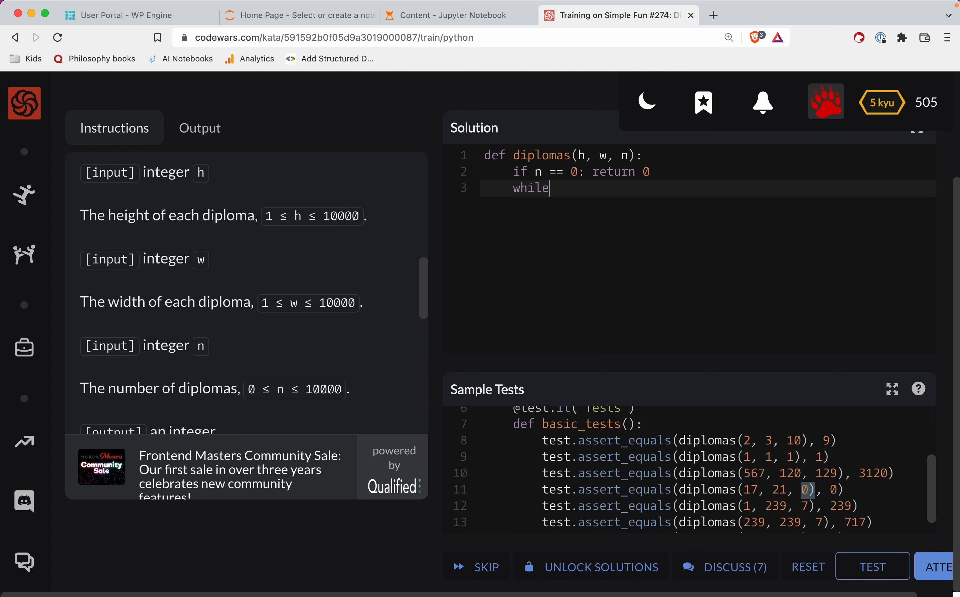
text(True:)
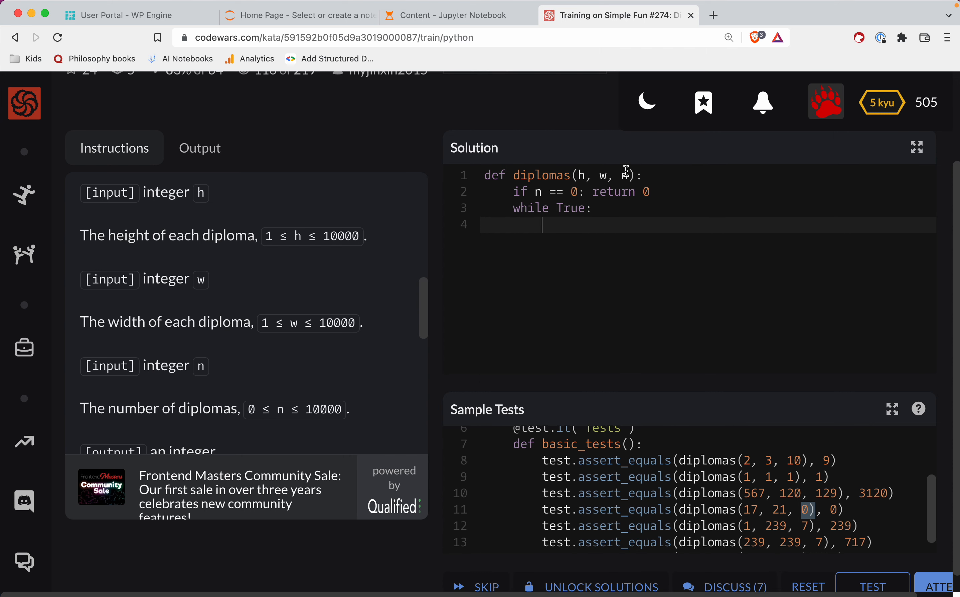
key(Return)
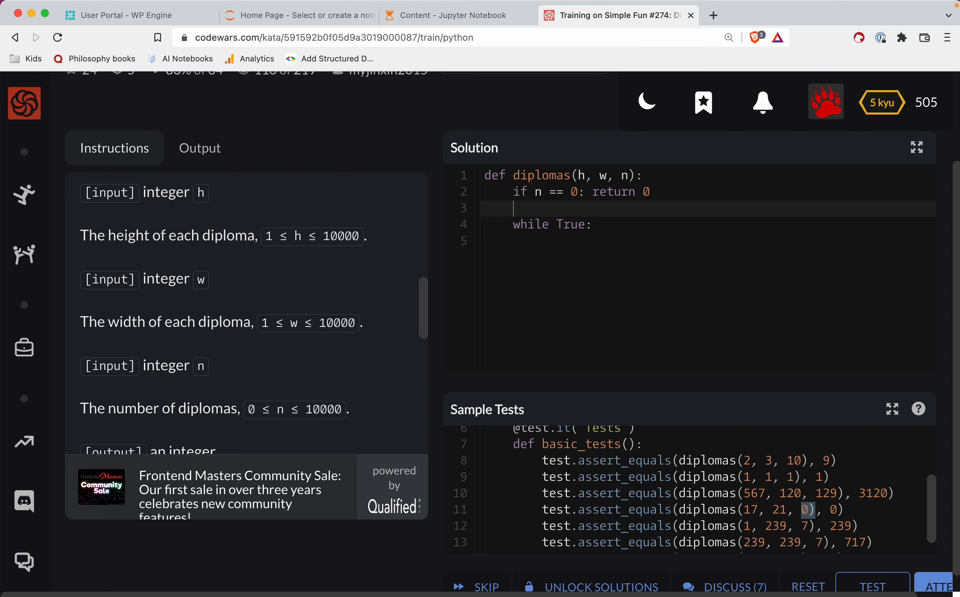
text(side = 1)
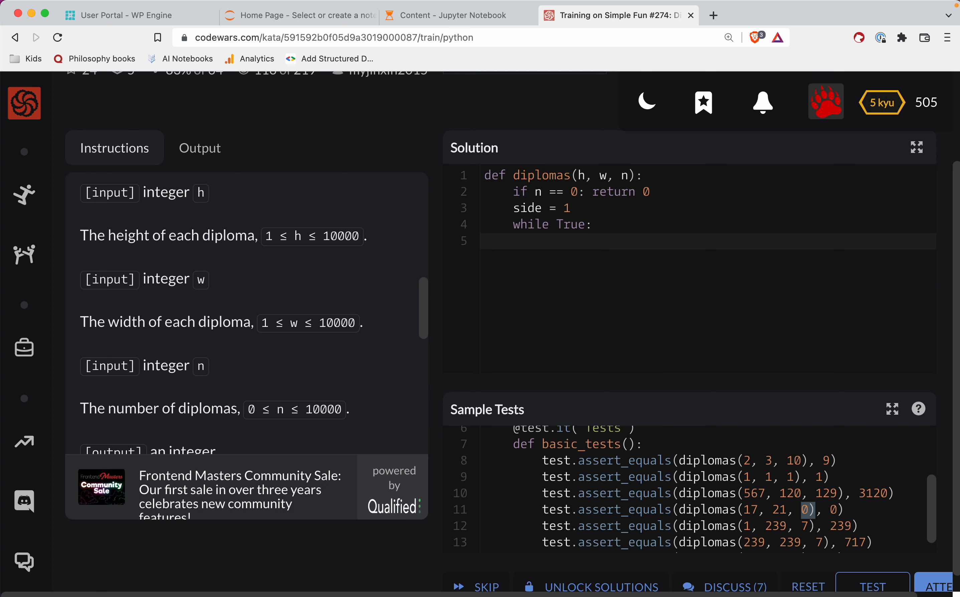
mouse_move(592, 223)
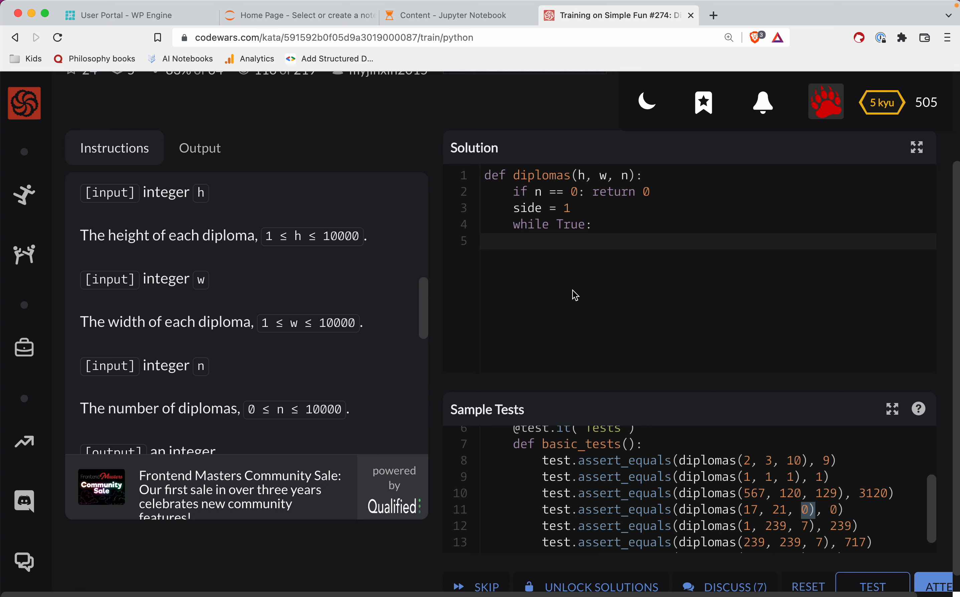
click(543, 241)
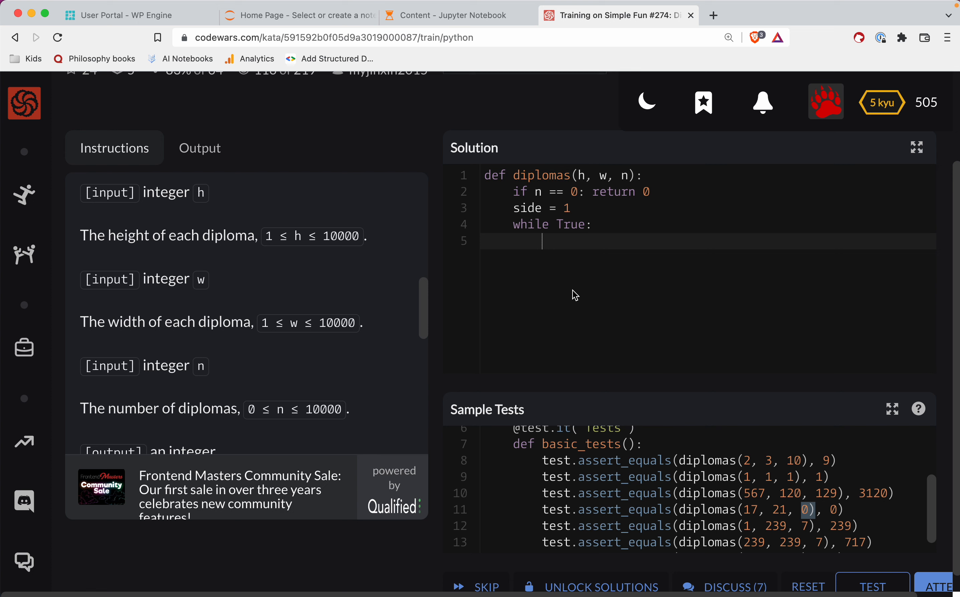
Compute 'height = side // h' and 'width = side // w' inside the loop.
text(hight)
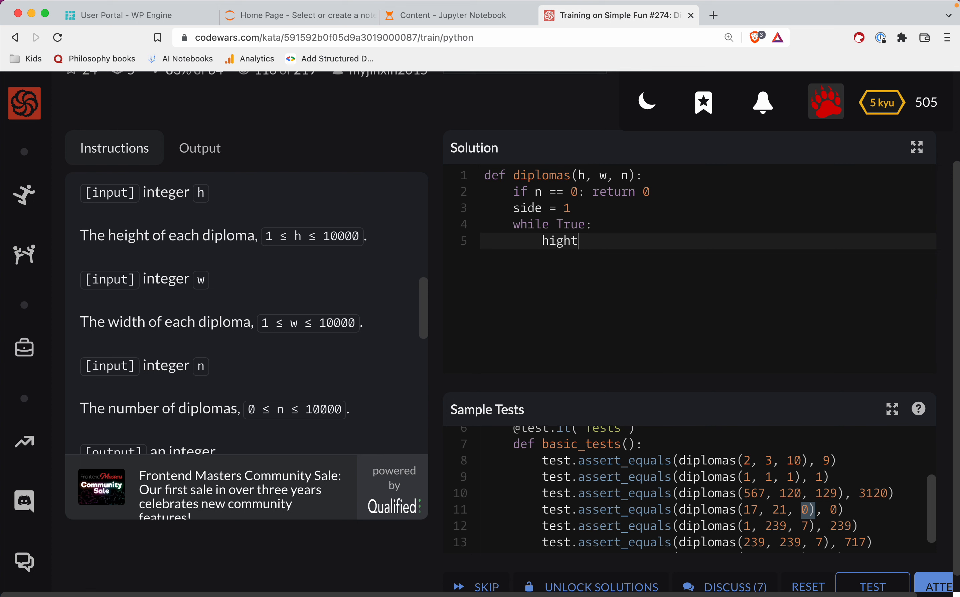
text(eight)
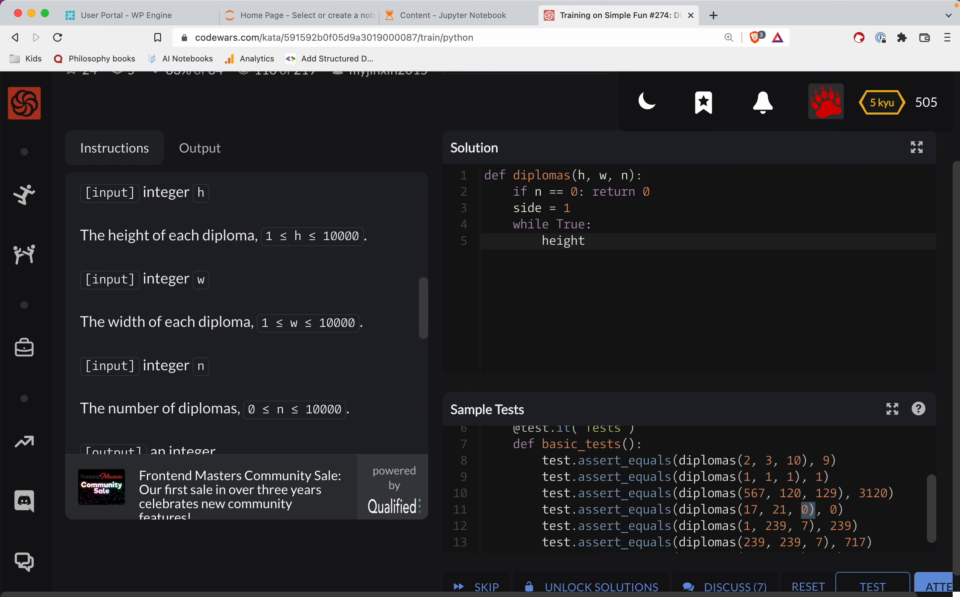
text(= side //)
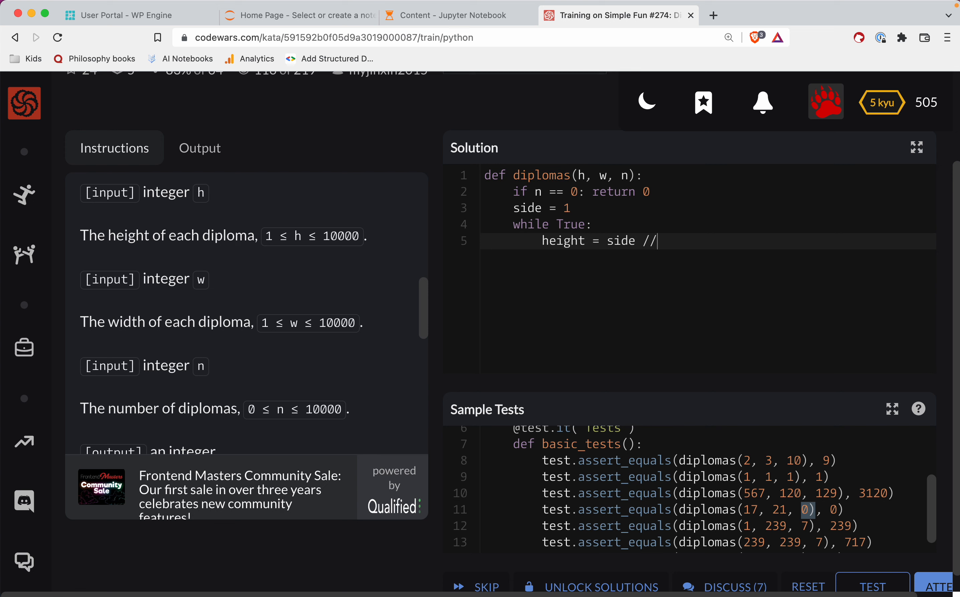
text(h)
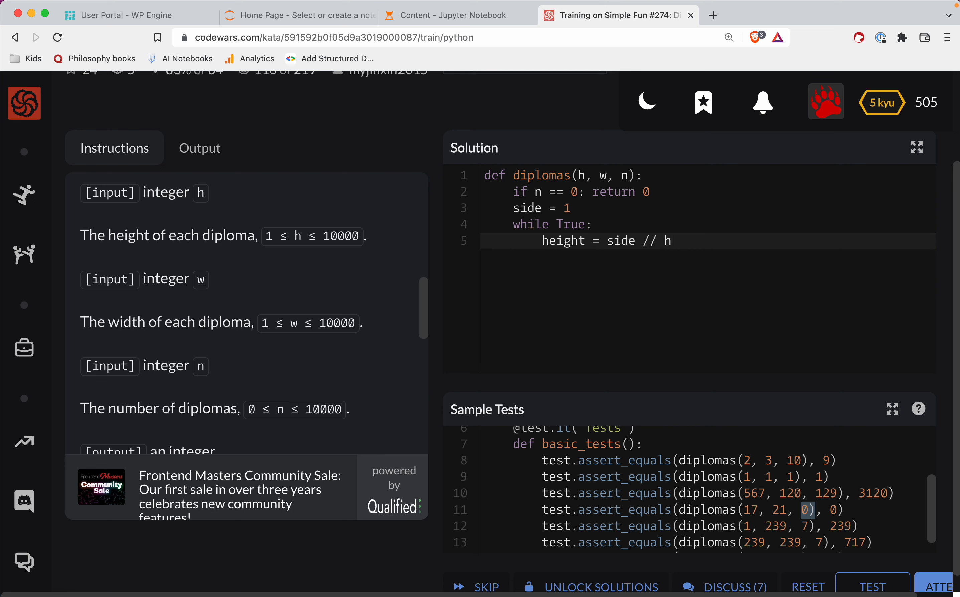
text(wid)
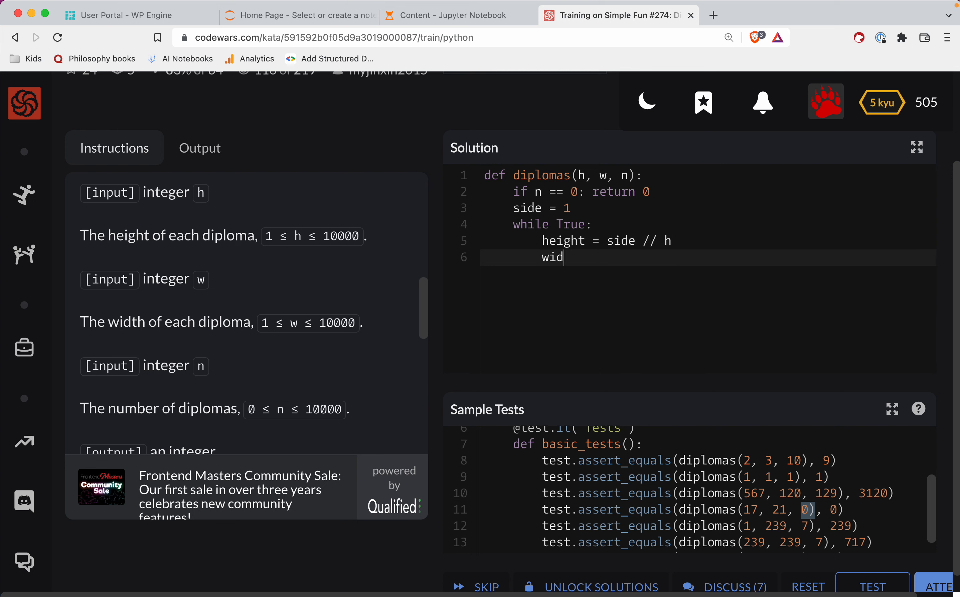
text(th =)
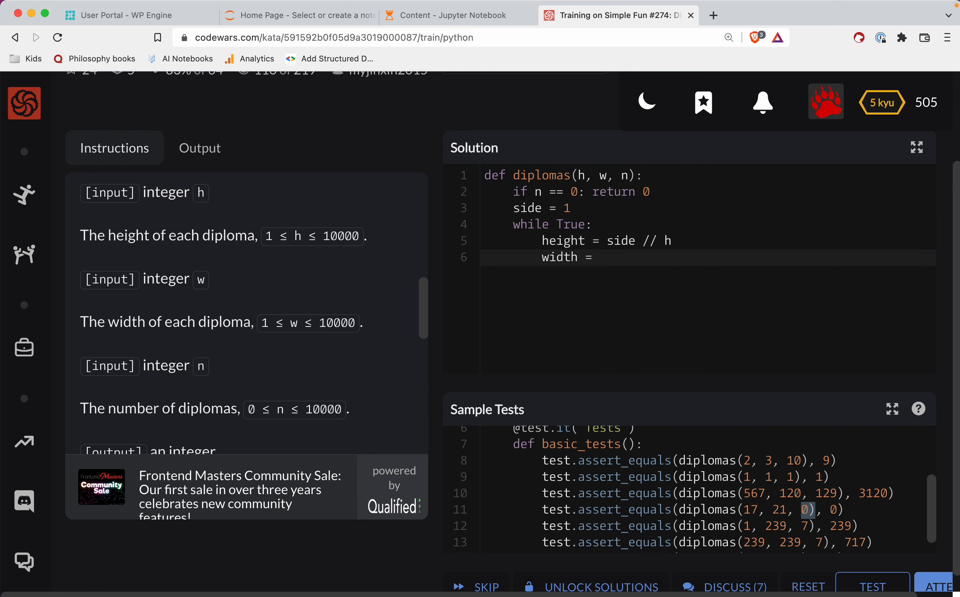
text(side)
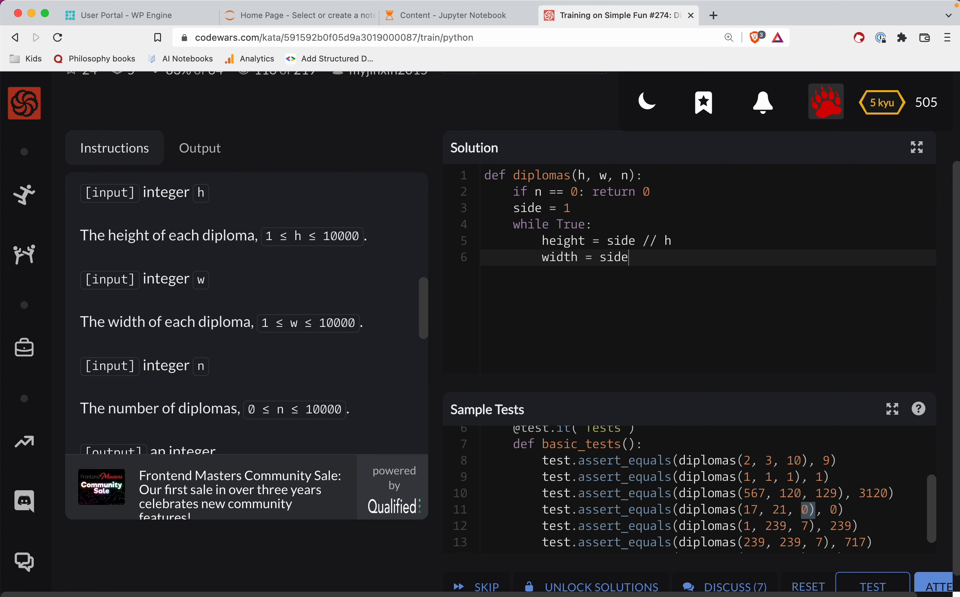
text(// w)
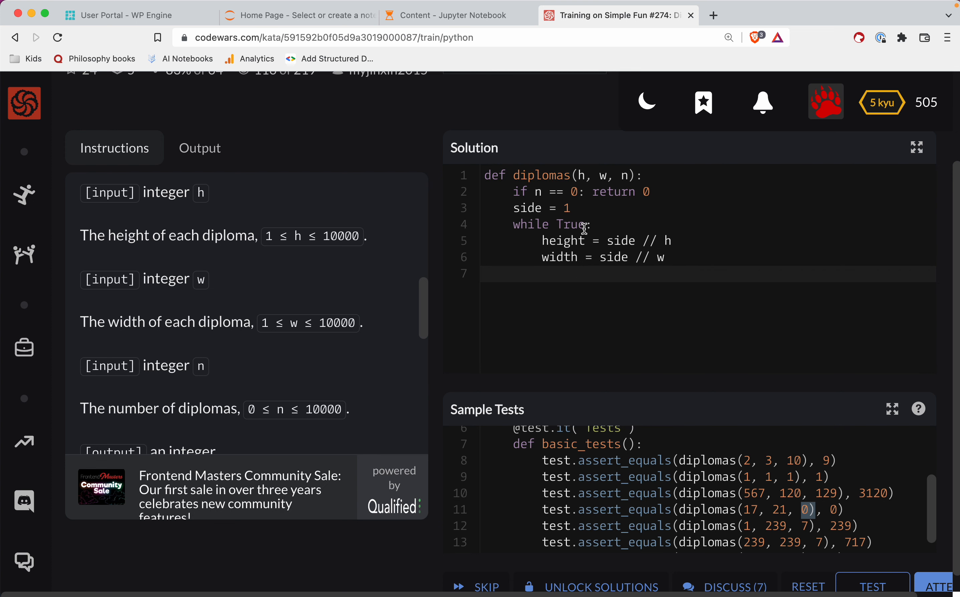
mouse_move(553, 251)
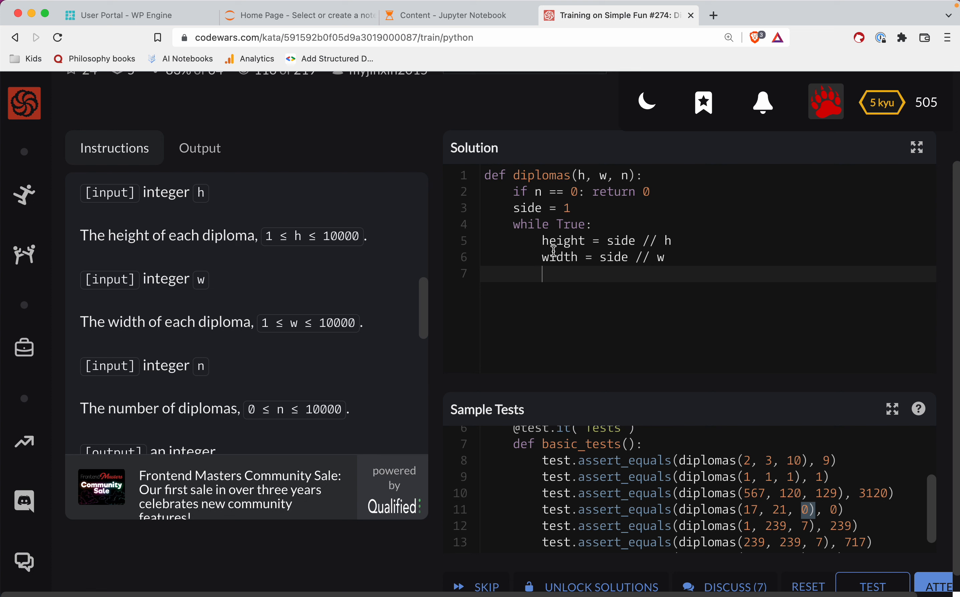
Return side when 'height * width >= n', otherwise increment side with 'side += 1'.
text(if wi)
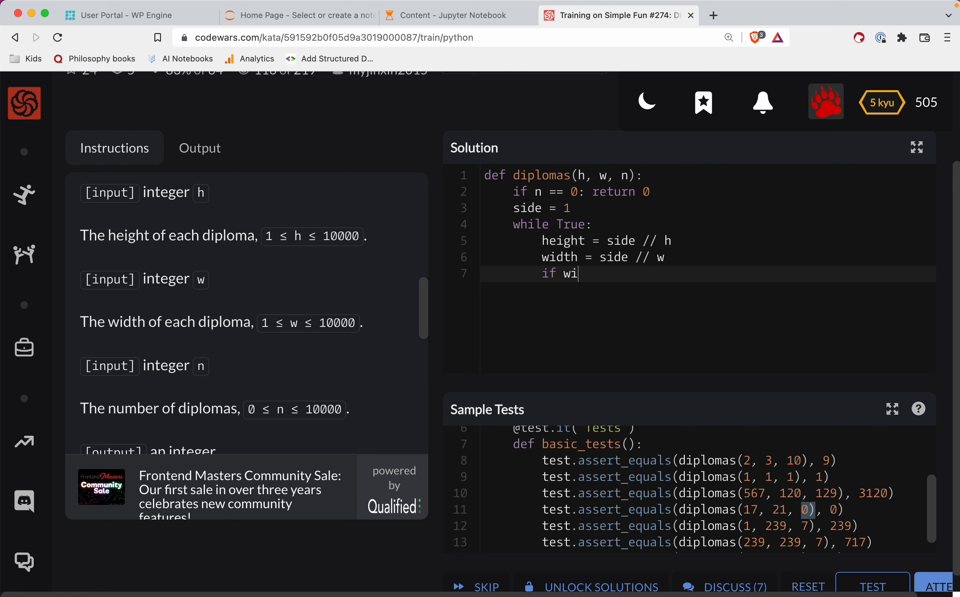
text(eight * with >=)
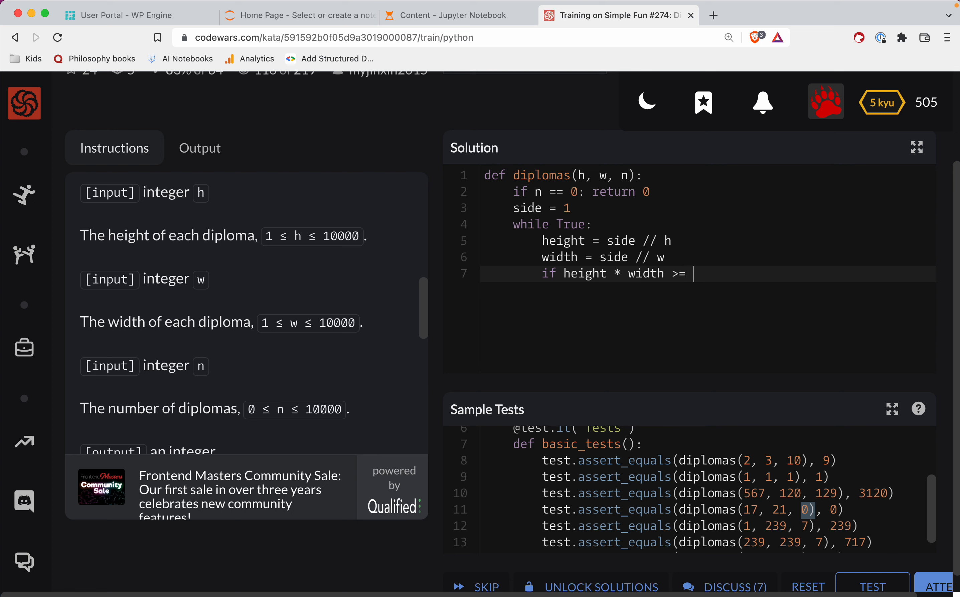
text(n:)
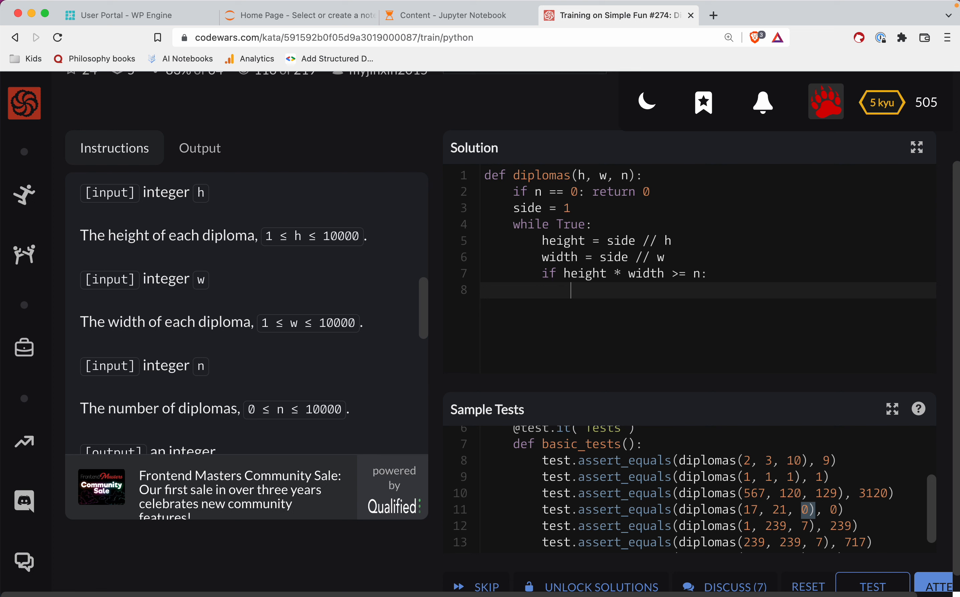
text(ret)
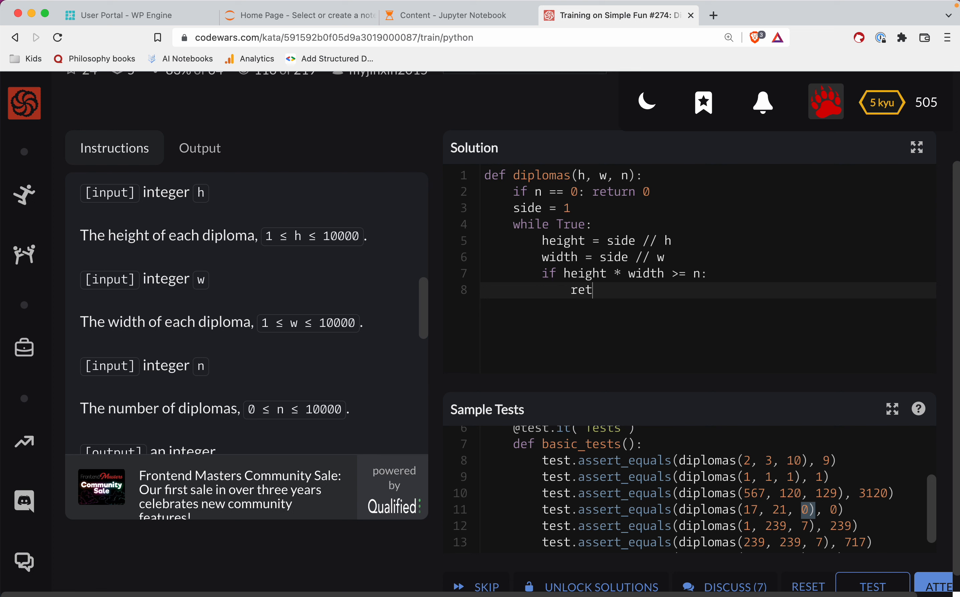
text(urn side)
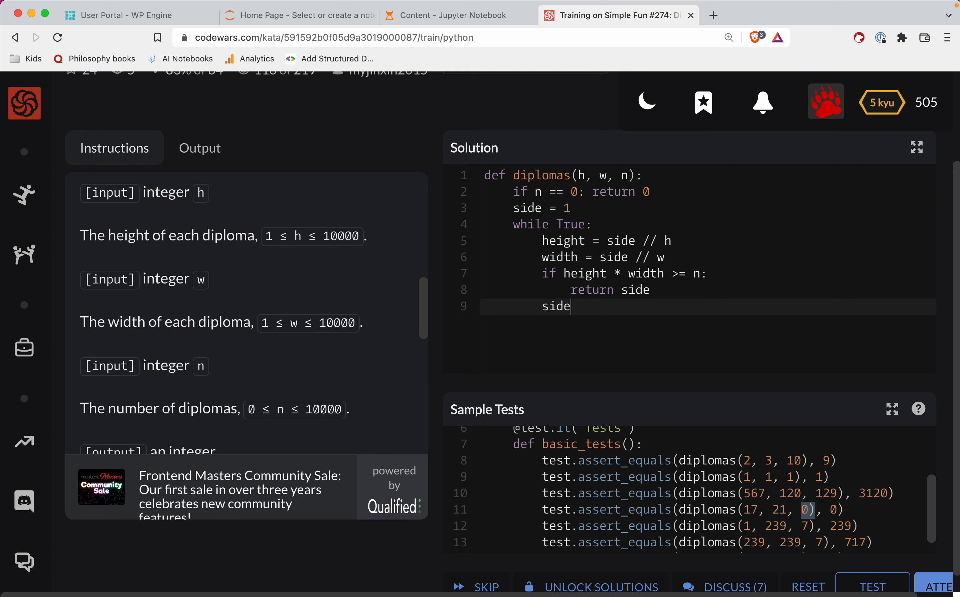
text(+= 1)
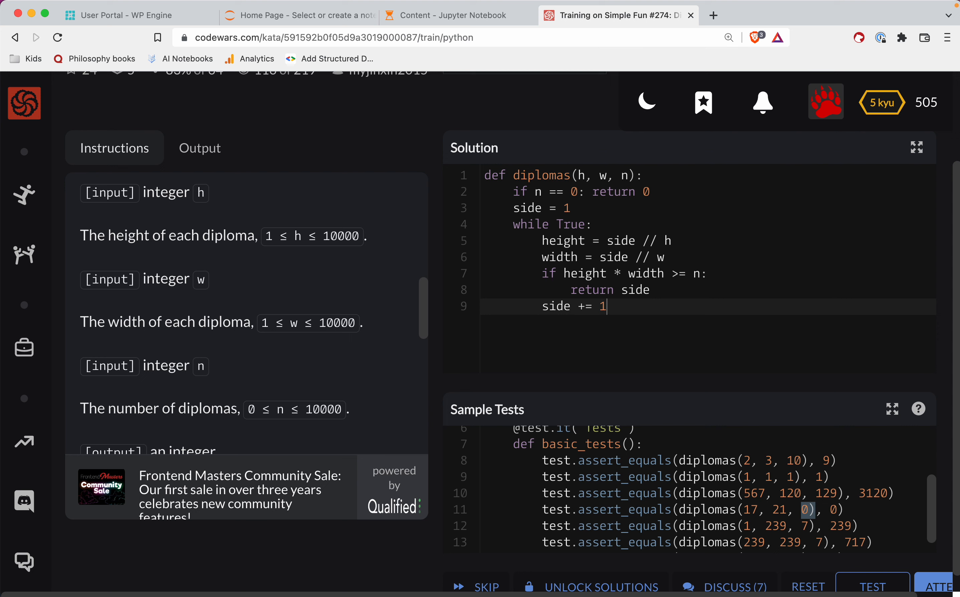
mouse_move(855, 578)
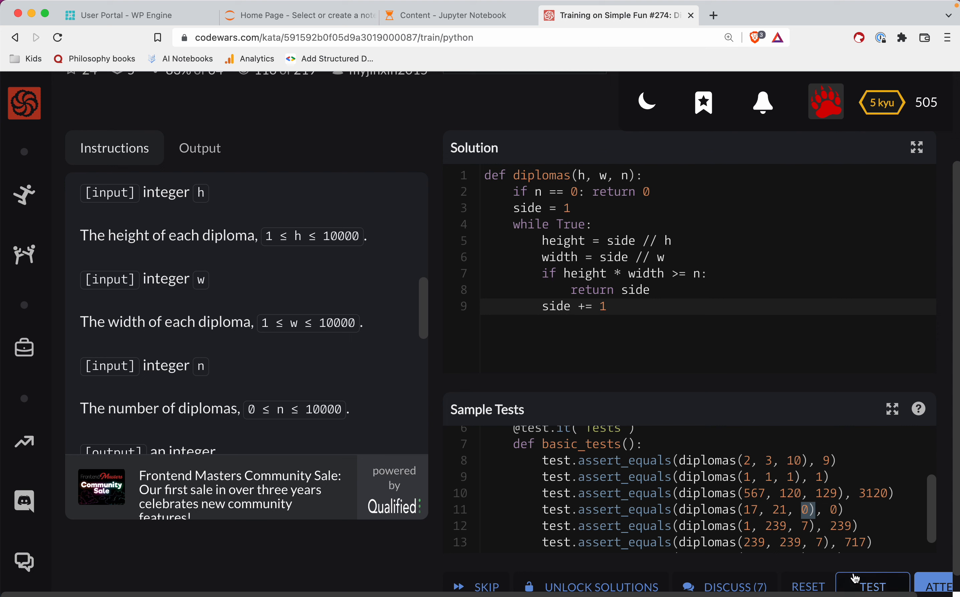
Run the tests, passing all 107, and submit the final solution.
click(871, 586)
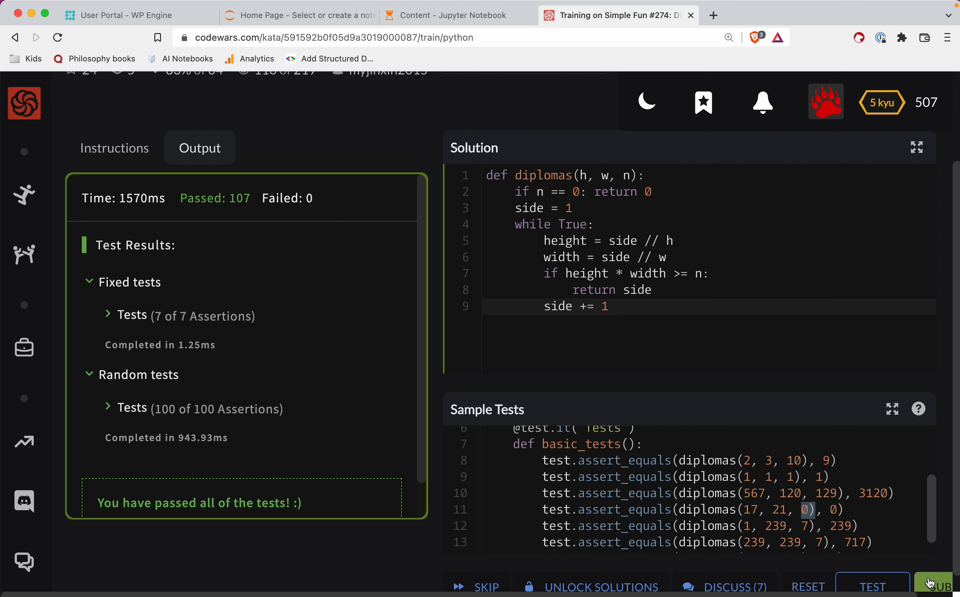
click(943, 586)
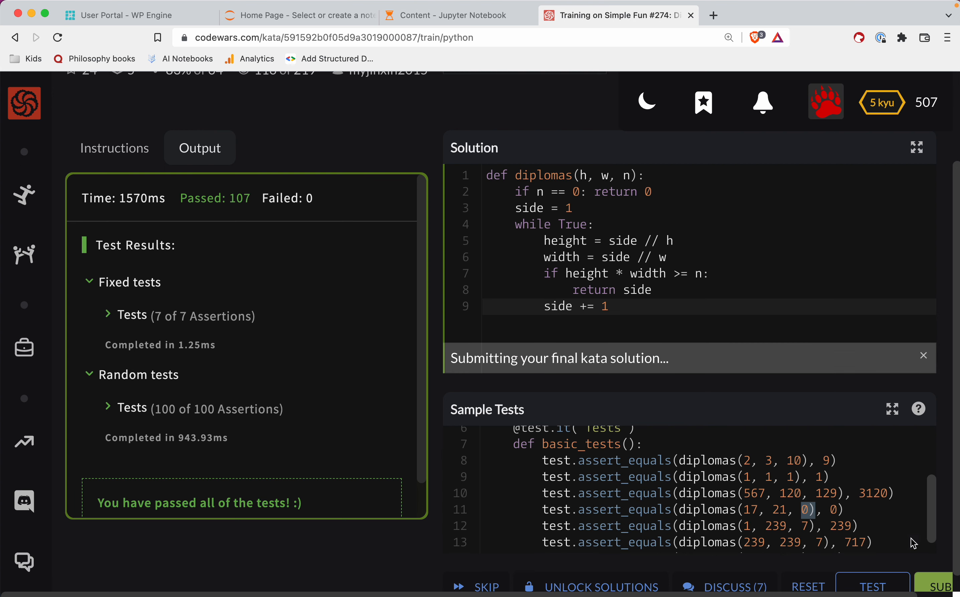